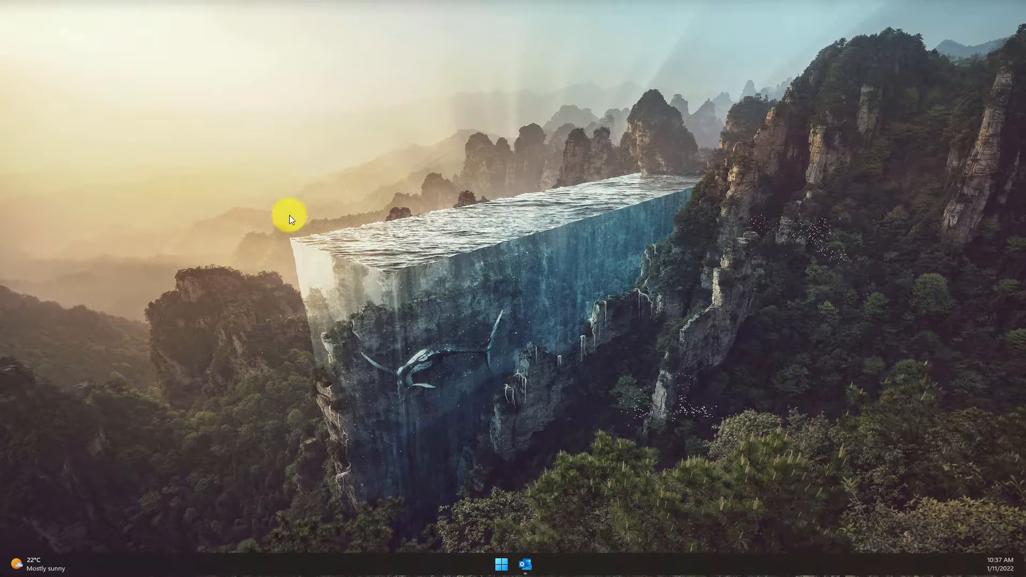
Launch Outlook from the desktop with the Japanese Project Update? email in view.
{"action": "left_click", "coordinate": [524, 567]}
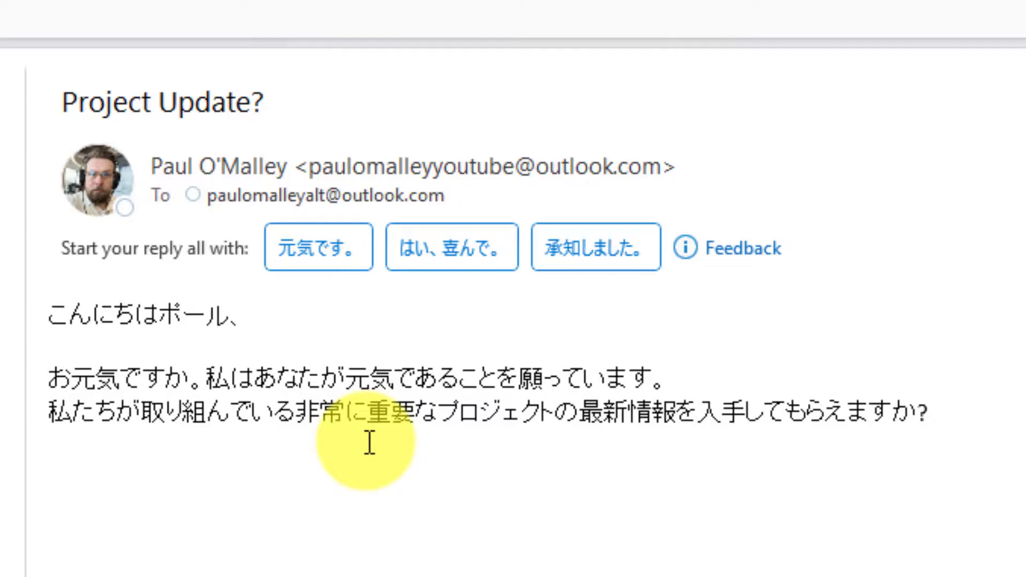
{"action": "mouse_move", "coordinate": [373, 455]}
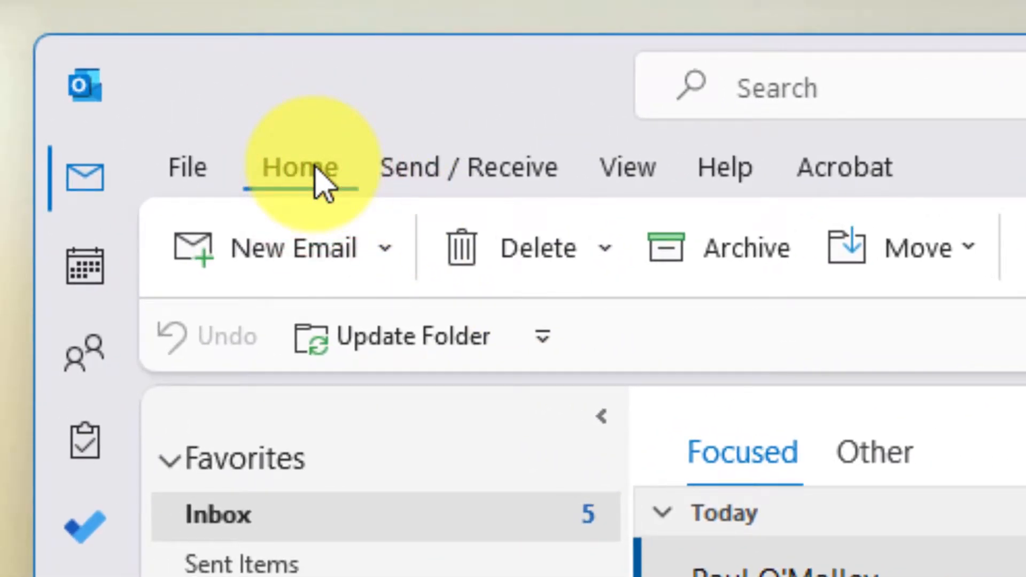
{"action": "mouse_move", "coordinate": [331, 163]}
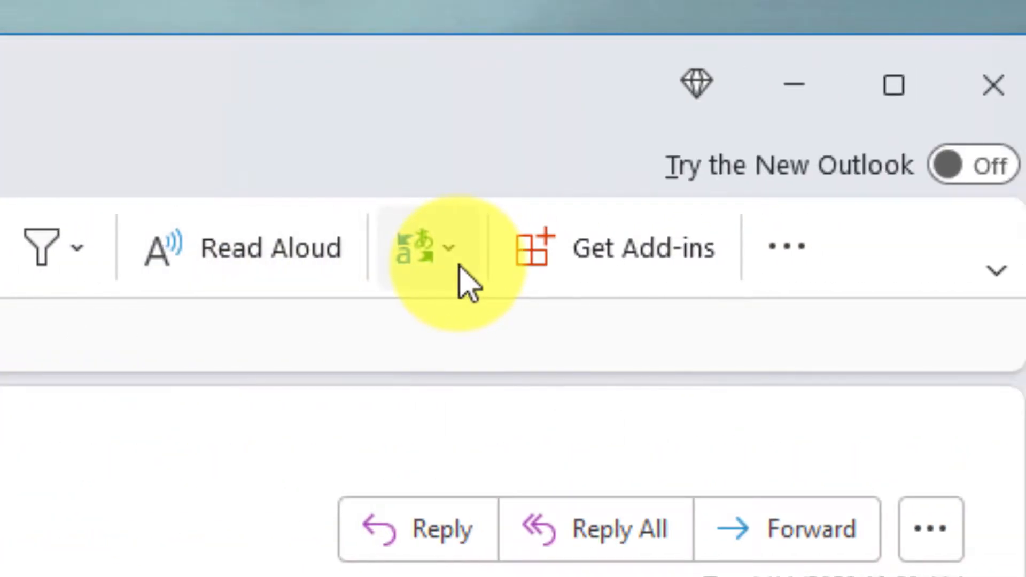
Show the Translate menu offering Translate Message and Translation Preferences.
{"action": "left_click", "coordinate": [448, 247]}
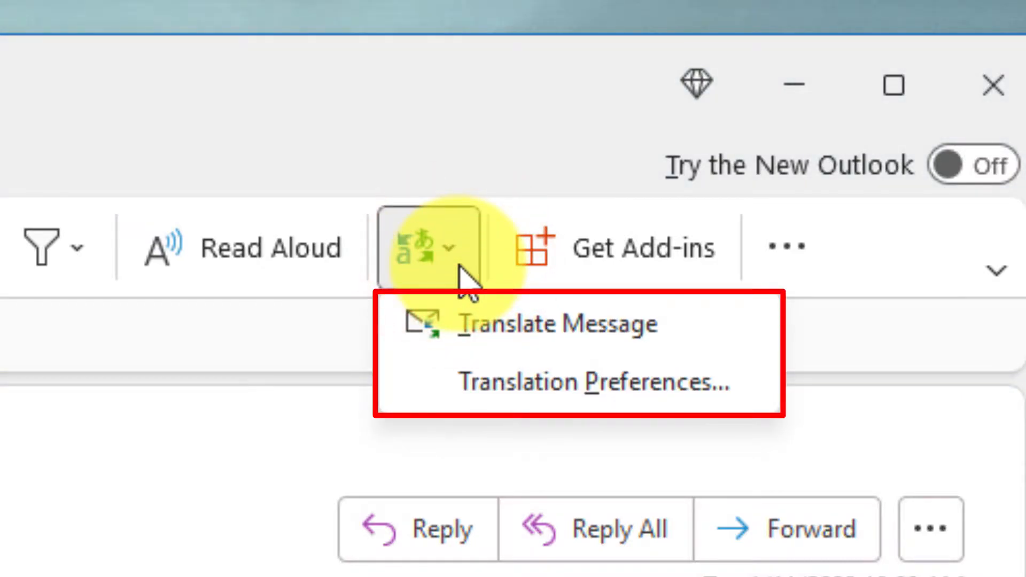
{"action": "mouse_move", "coordinate": [602, 406]}
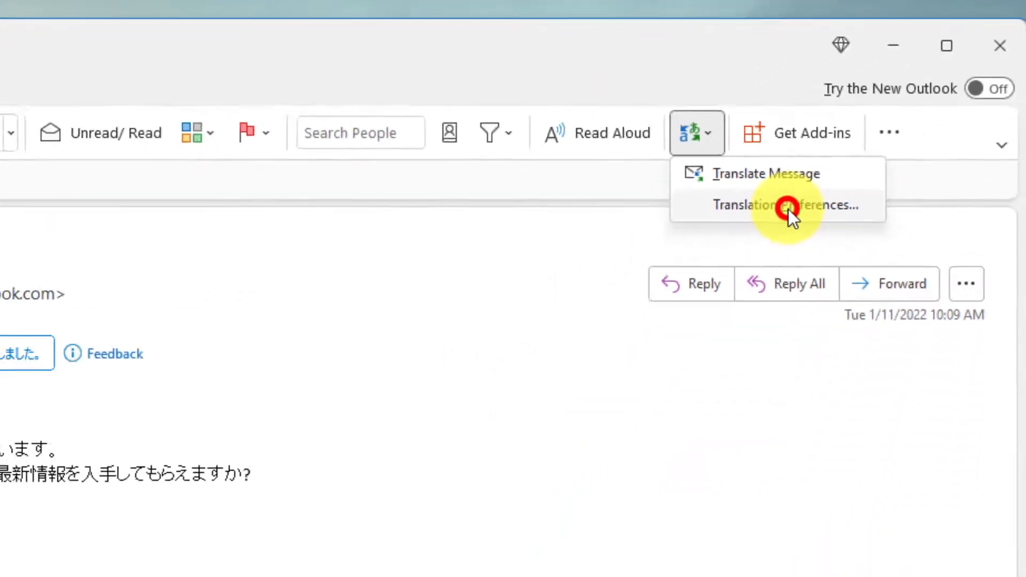
In Translation Preferences, try Never and Always translate, then keep Ask me before translating.
{"action": "left_click", "coordinate": [788, 205]}
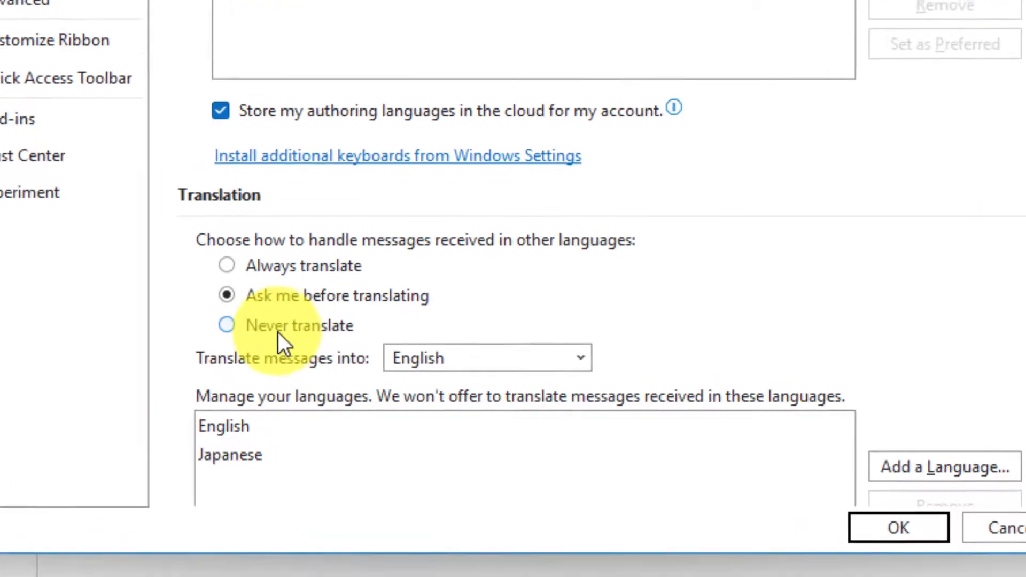
{"action": "left_click", "coordinate": [227, 325]}
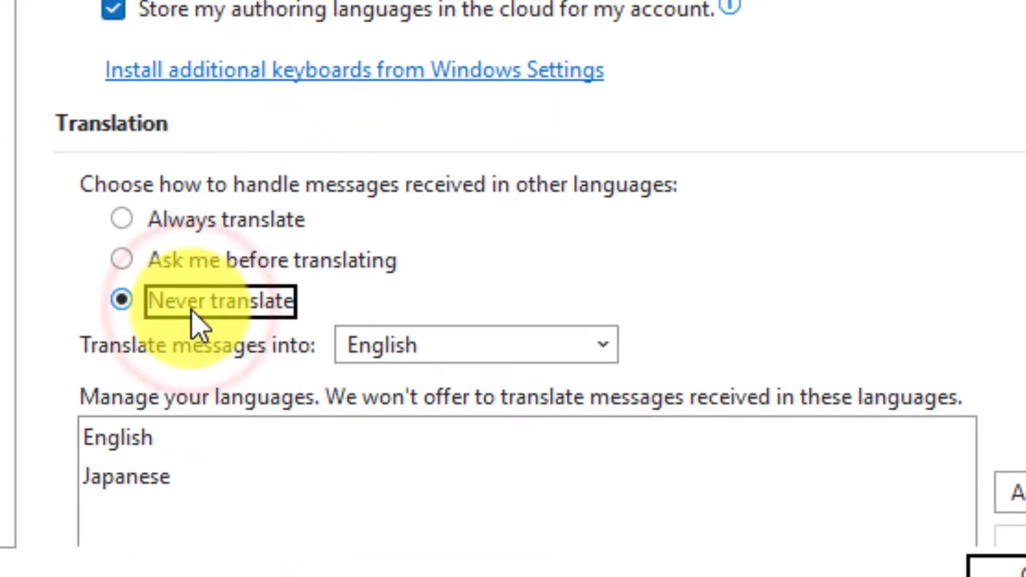
{"action": "mouse_move", "coordinate": [197, 302]}
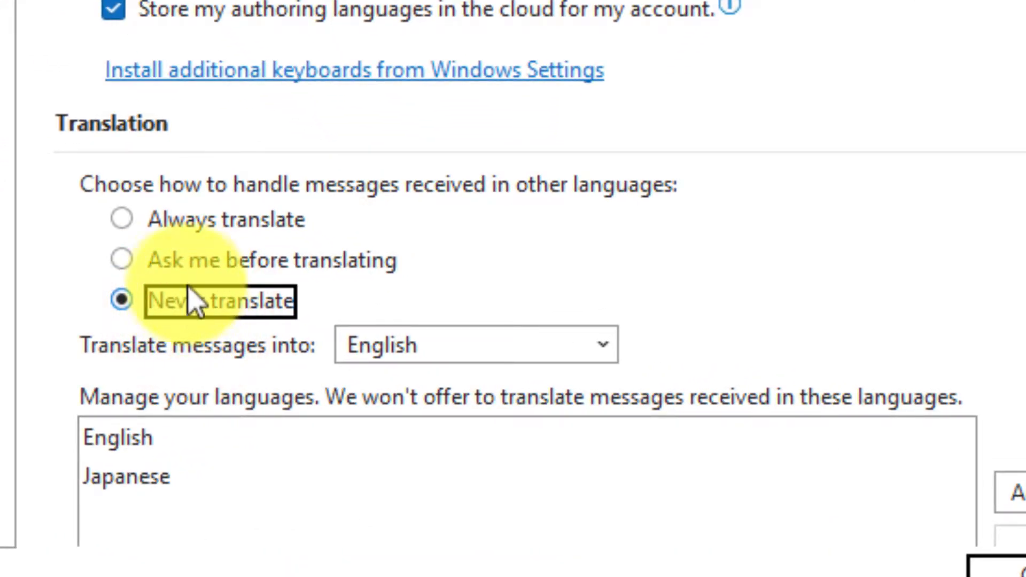
{"action": "left_click", "coordinate": [121, 219]}
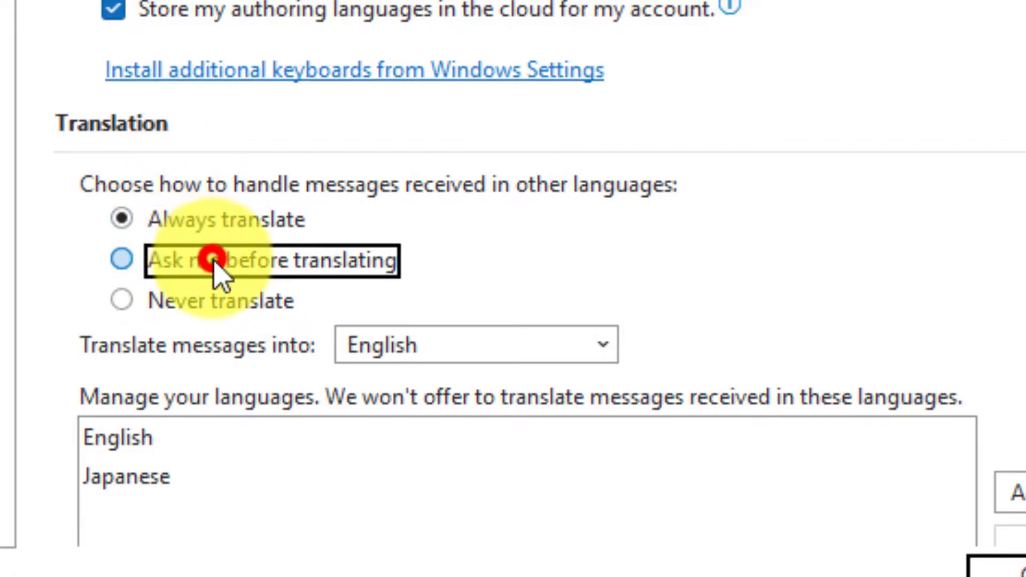
{"action": "left_click", "coordinate": [121, 261]}
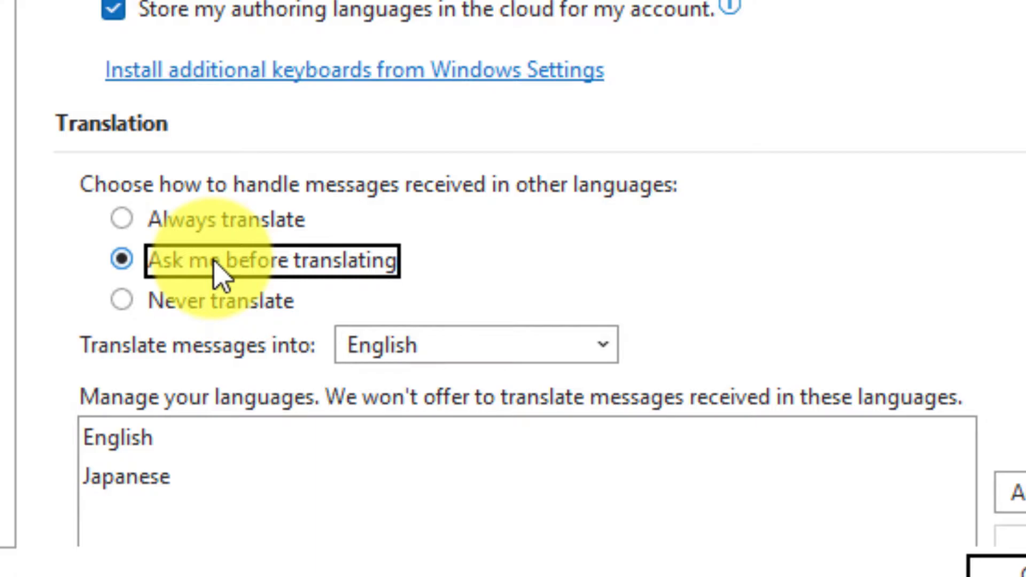
{"action": "mouse_move", "coordinate": [595, 346]}
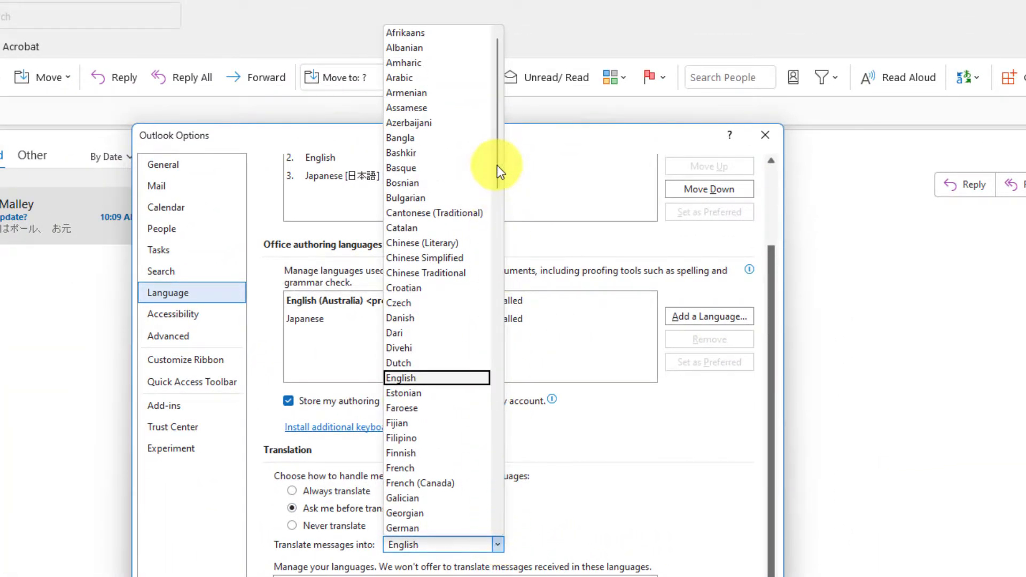
{"action": "scroll", "scroll_direction": "down", "scroll_amount": 3}
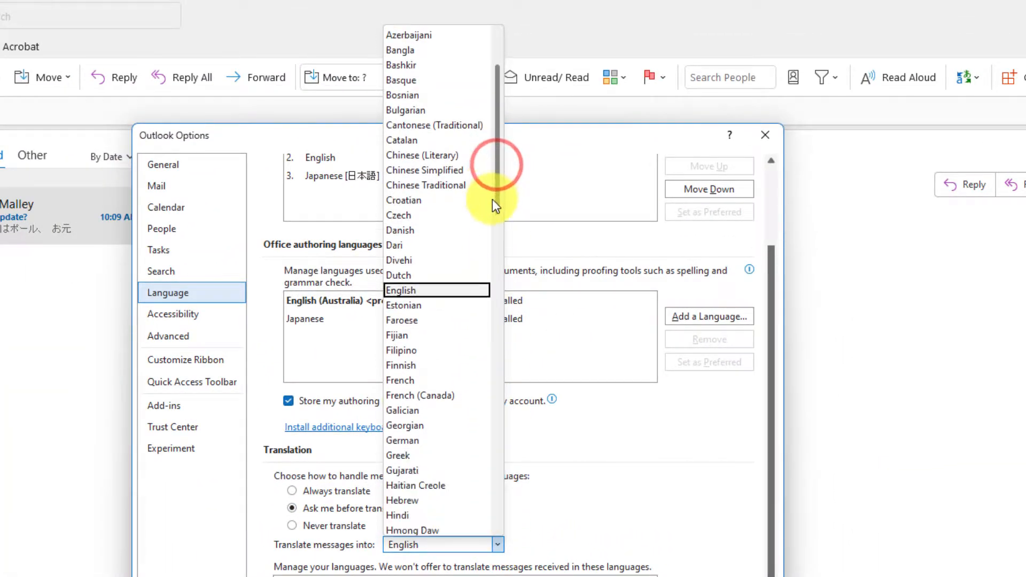
{"action": "scroll", "scroll_direction": "down", "scroll_amount": 3}
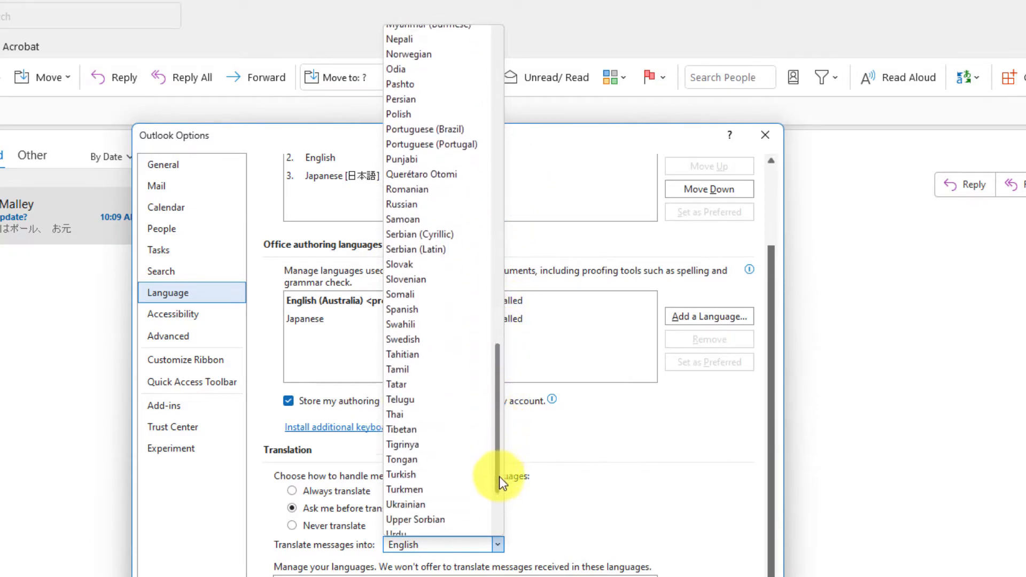
{"action": "scroll", "scroll_direction": "down", "scroll_amount": 3}
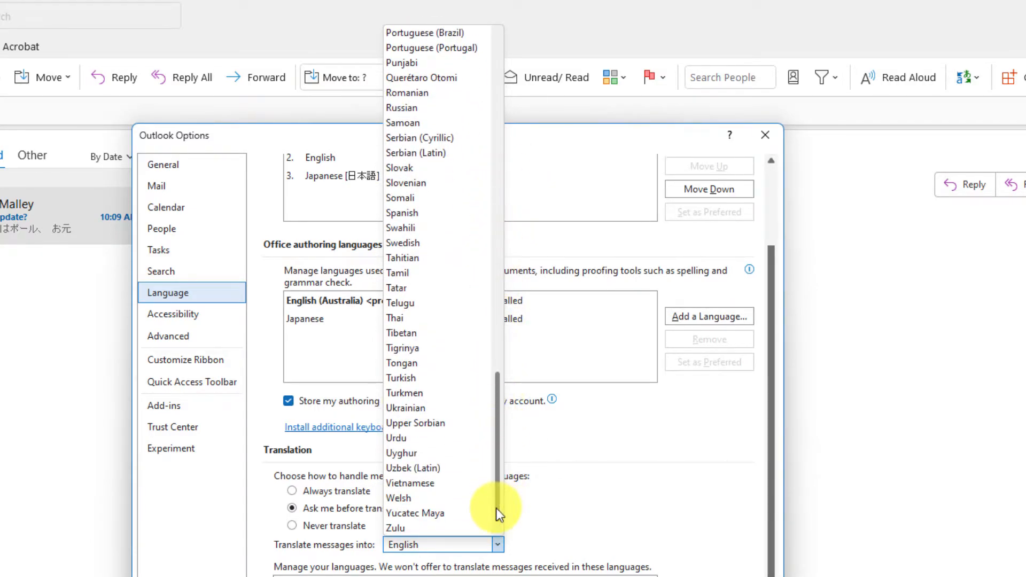
{"action": "scroll", "scroll_direction": "up", "scroll_amount": 3}
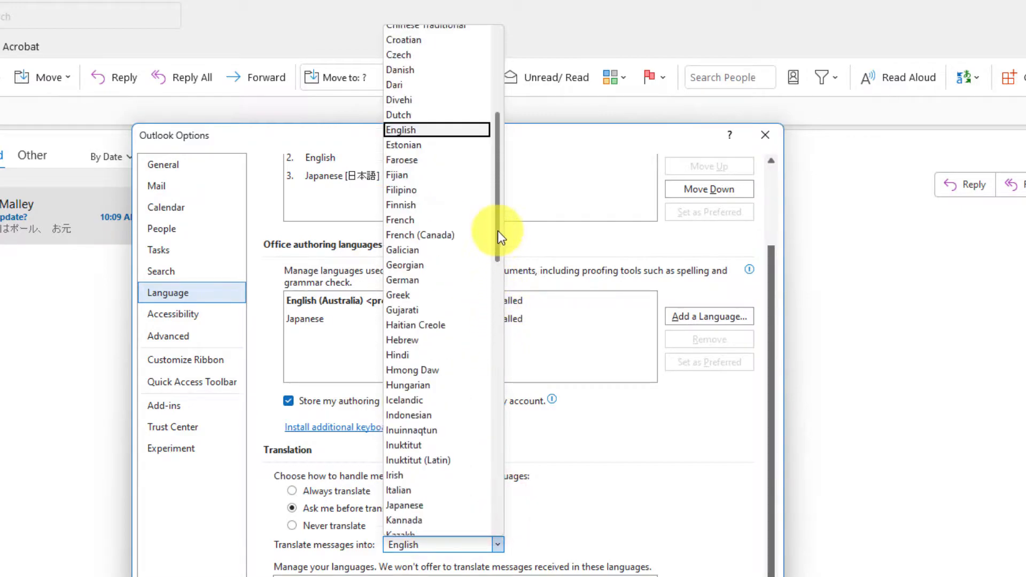
{"action": "scroll", "scroll_direction": "up", "scroll_amount": 3}
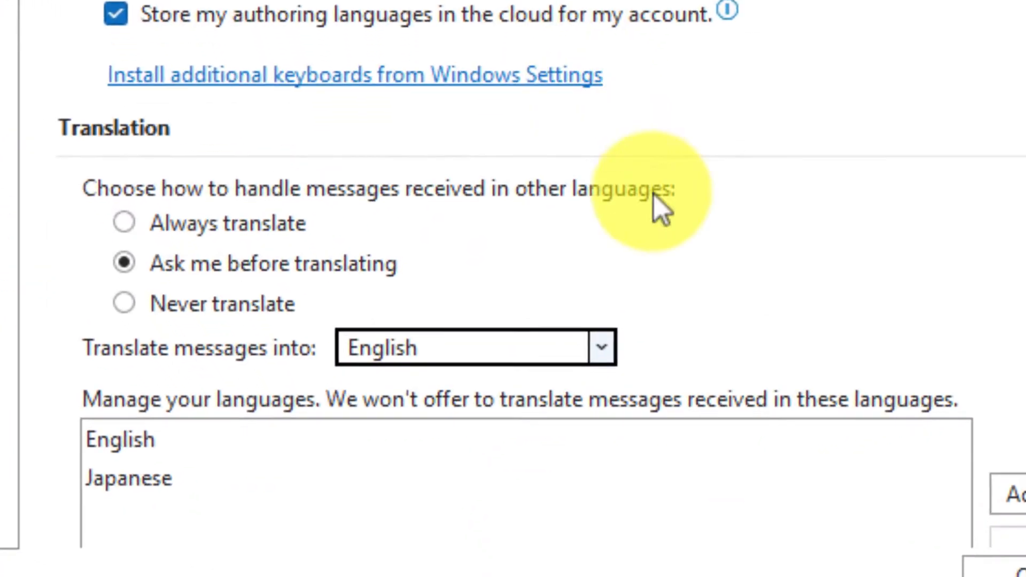
{"action": "mouse_move", "coordinate": [706, 295]}
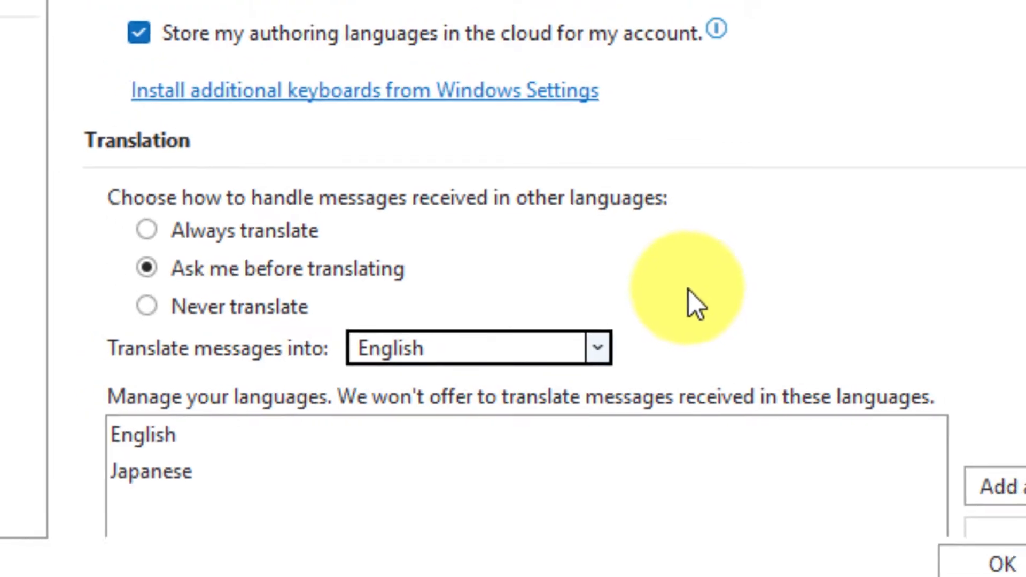
Confirm the Outlook Options dialog with OK and return to the email.
{"action": "left_click", "coordinate": [734, 467]}
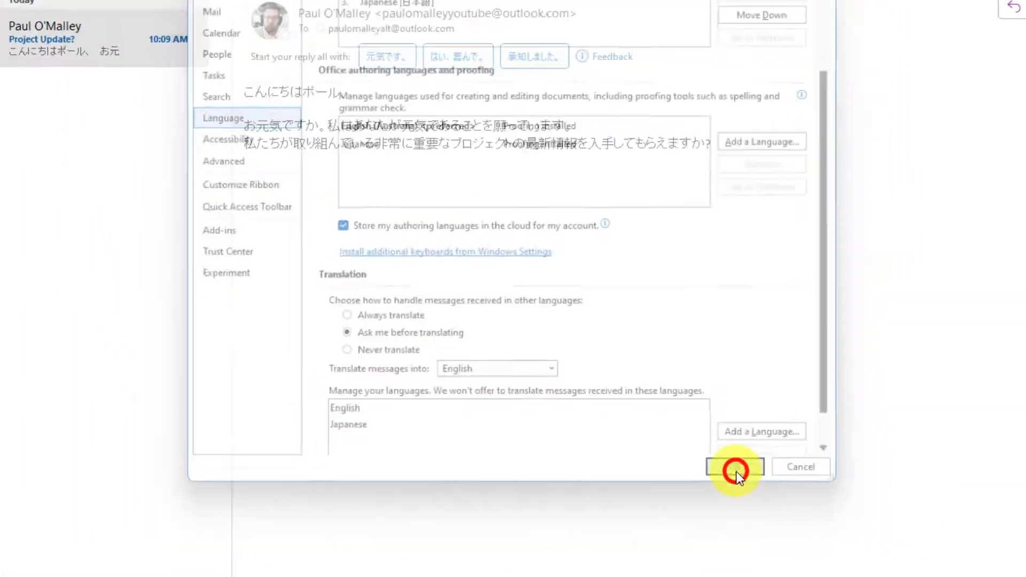
{"action": "left_click", "coordinate": [734, 467]}
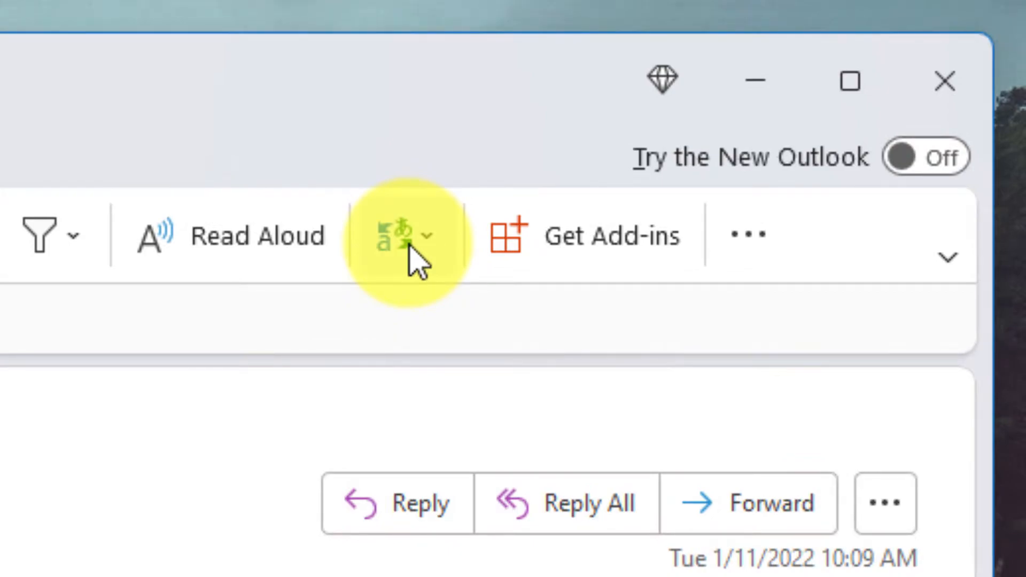
Translate the message into English, view the original Japanese, then show English again.
{"action": "left_click", "coordinate": [406, 235]}
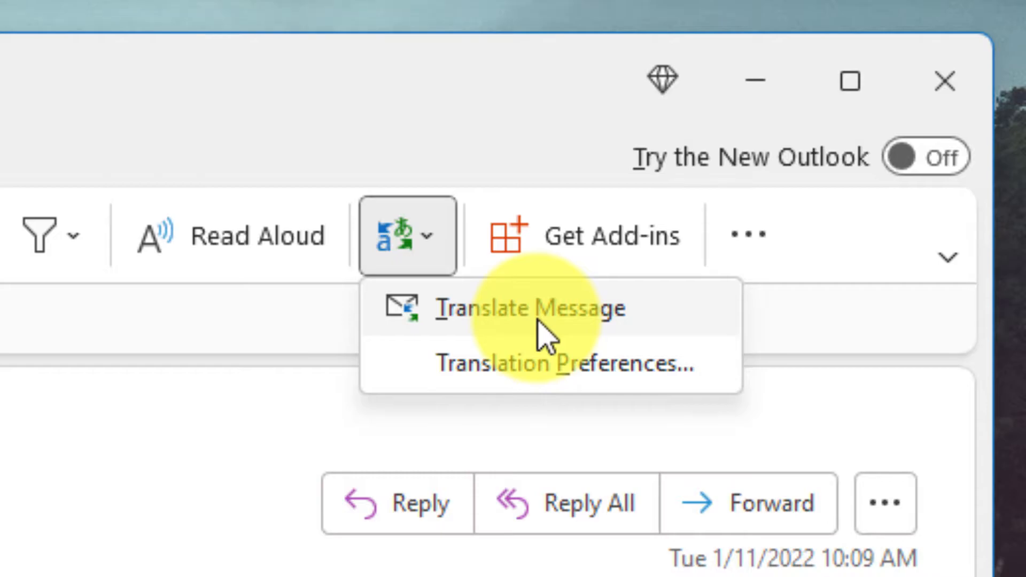
{"action": "left_click", "coordinate": [527, 308]}
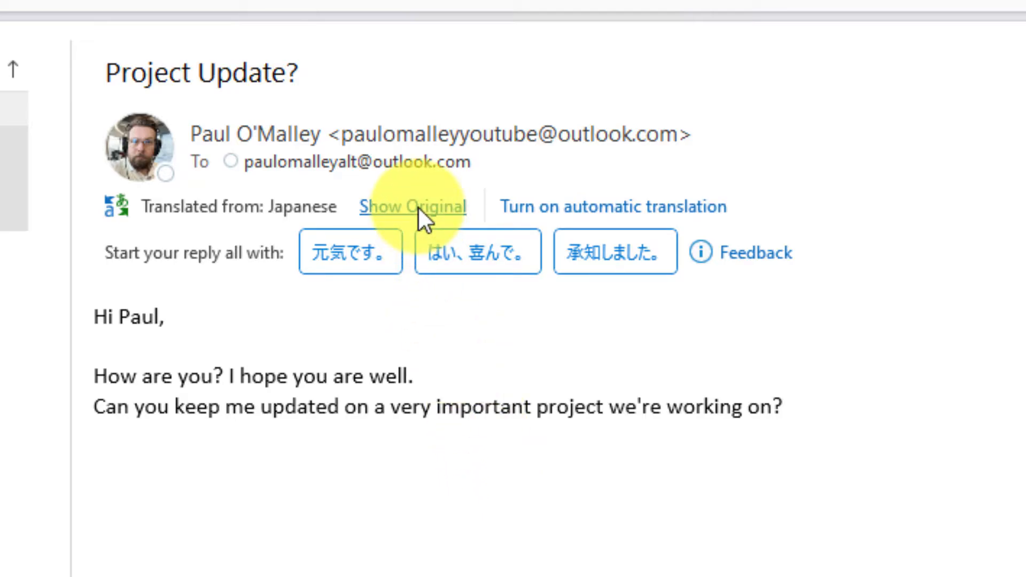
{"action": "left_click", "coordinate": [412, 206]}
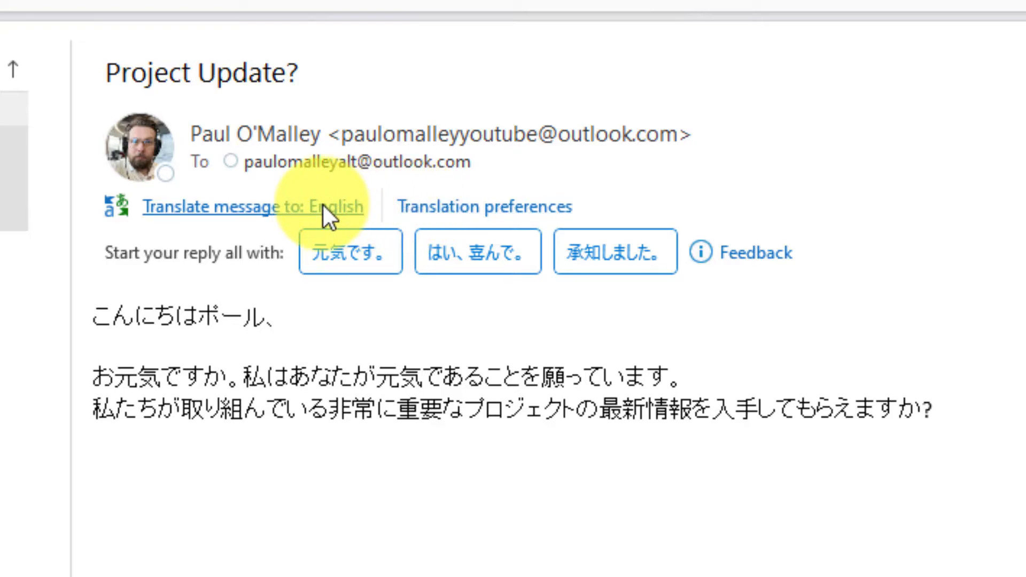
{"action": "left_click", "coordinate": [250, 206]}
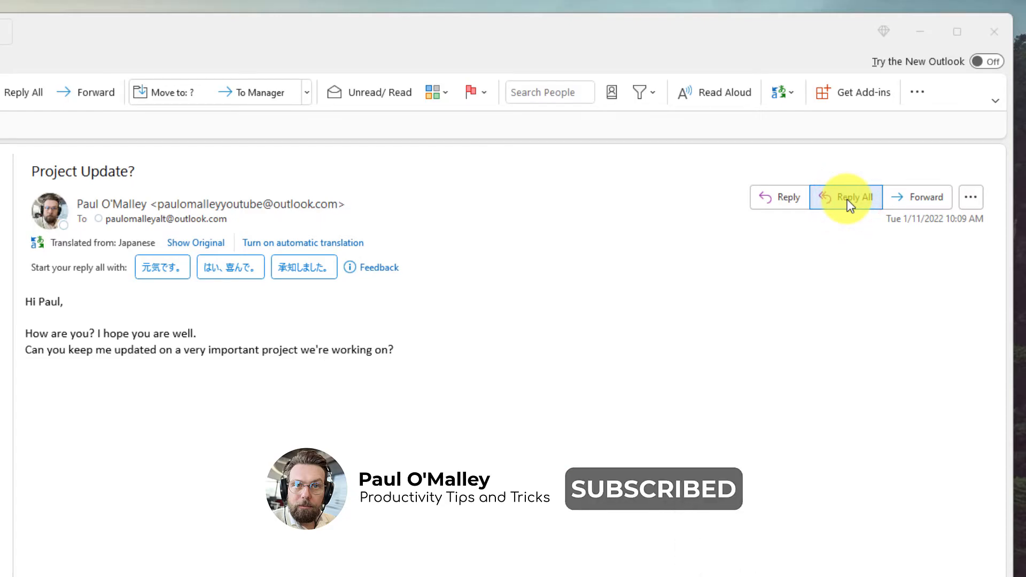
Reply all: "Hi Paul, I am well. Thank you. I will be sure to keep you updated on the project.".
{"action": "left_click", "coordinate": [847, 197]}
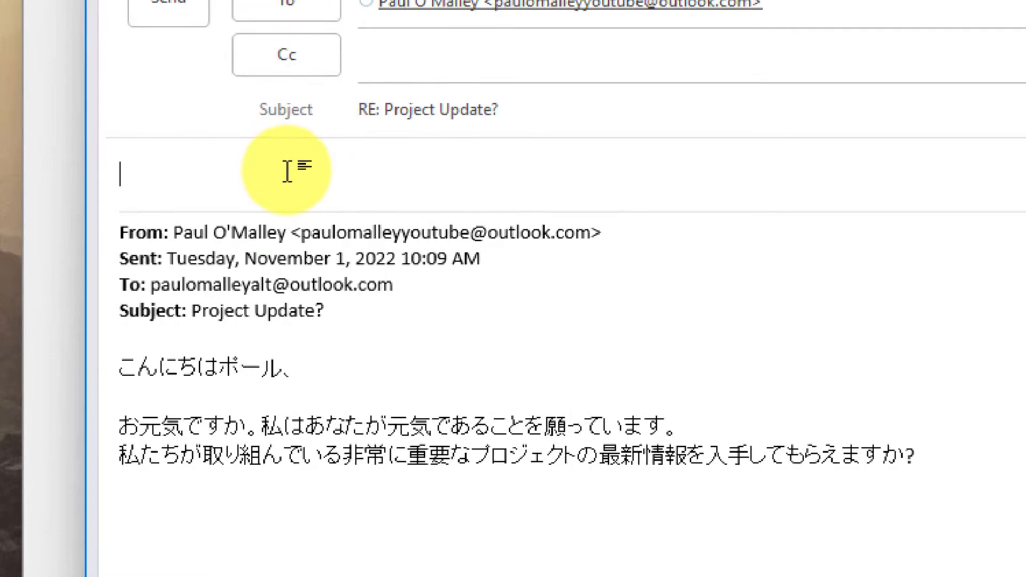
{"action": "type", "text": "Hi Paul,"}
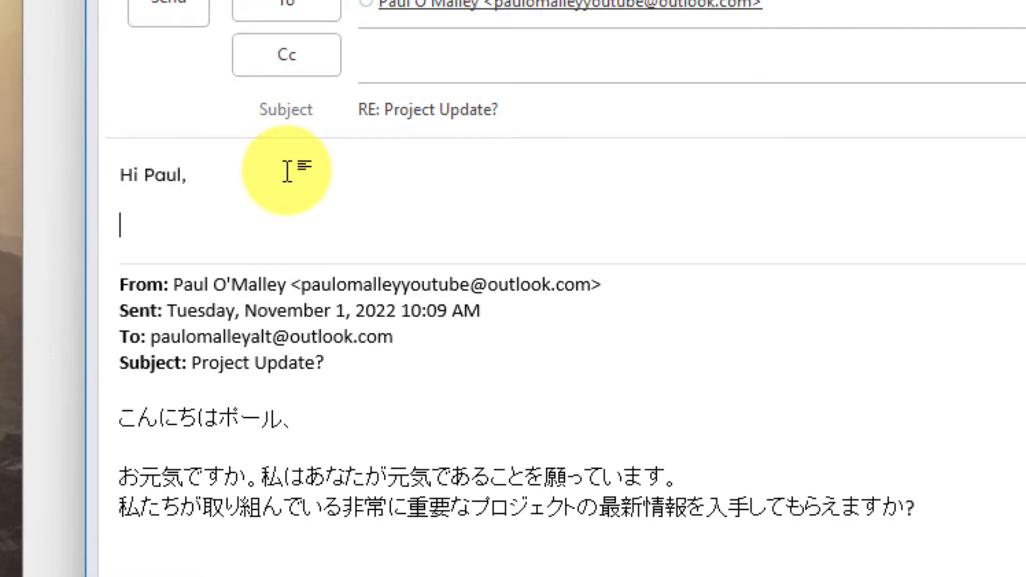
{"action": "type", "text": "I am well. Thank"}
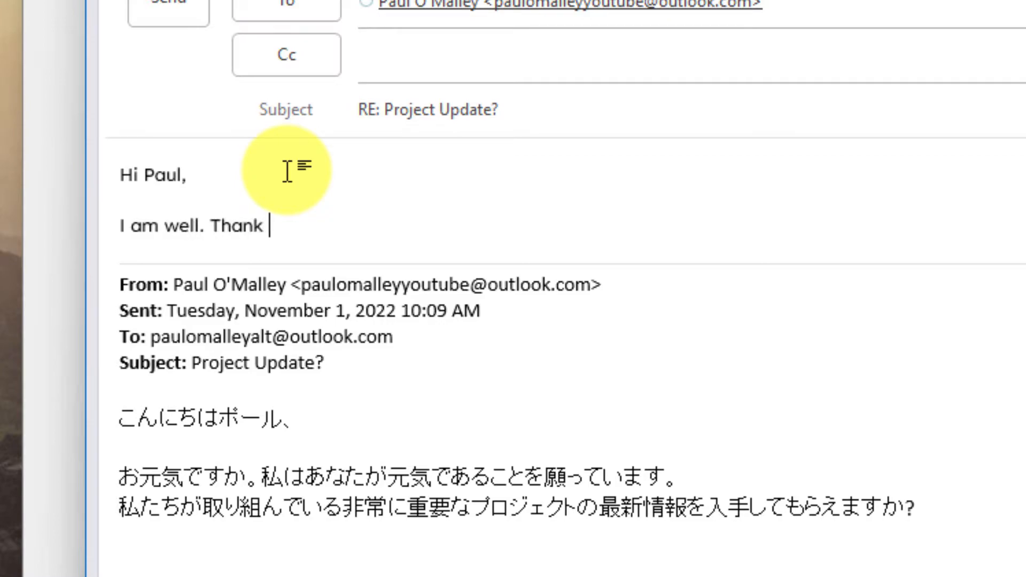
{"action": "type", "text": "you."}
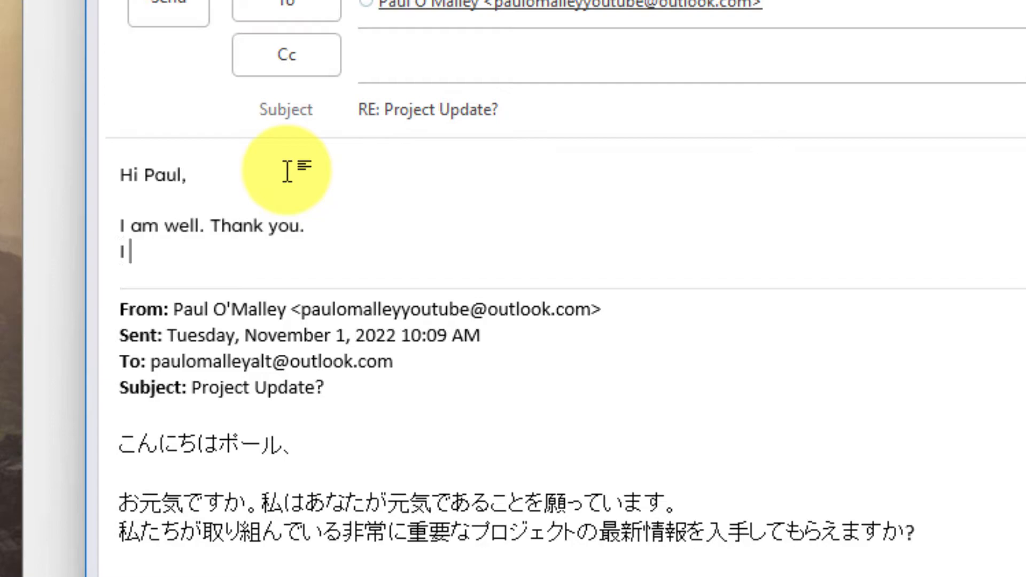
{"action": "type", "text": "will be su"}
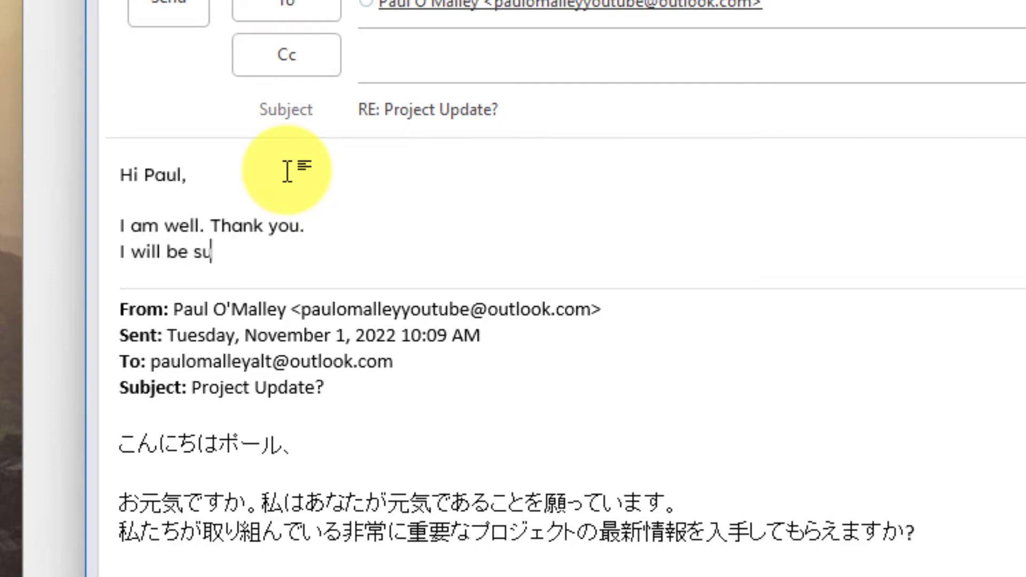
{"action": "type", "text": "re to keep you"}
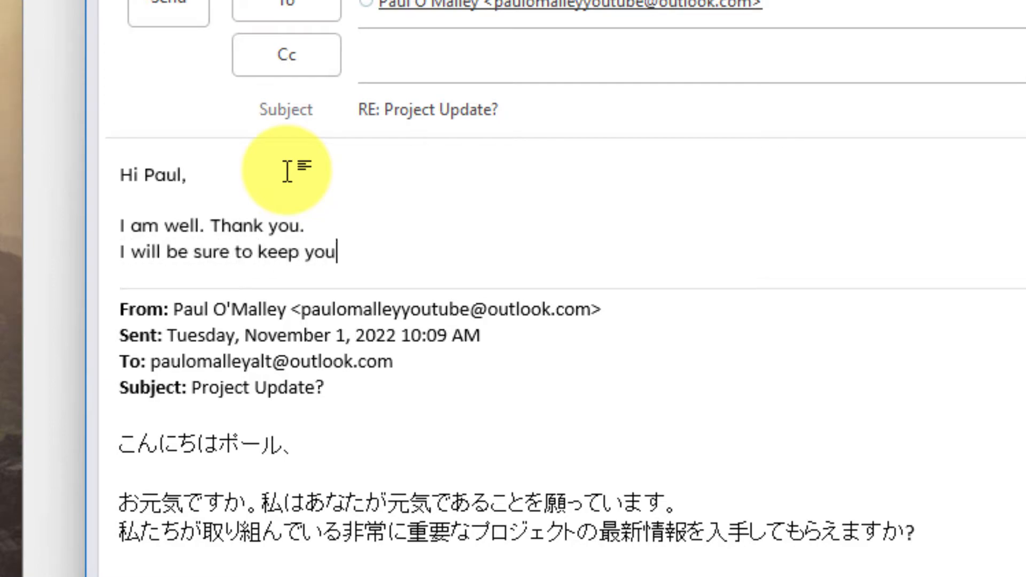
{"action": "type", "text": "upd"}
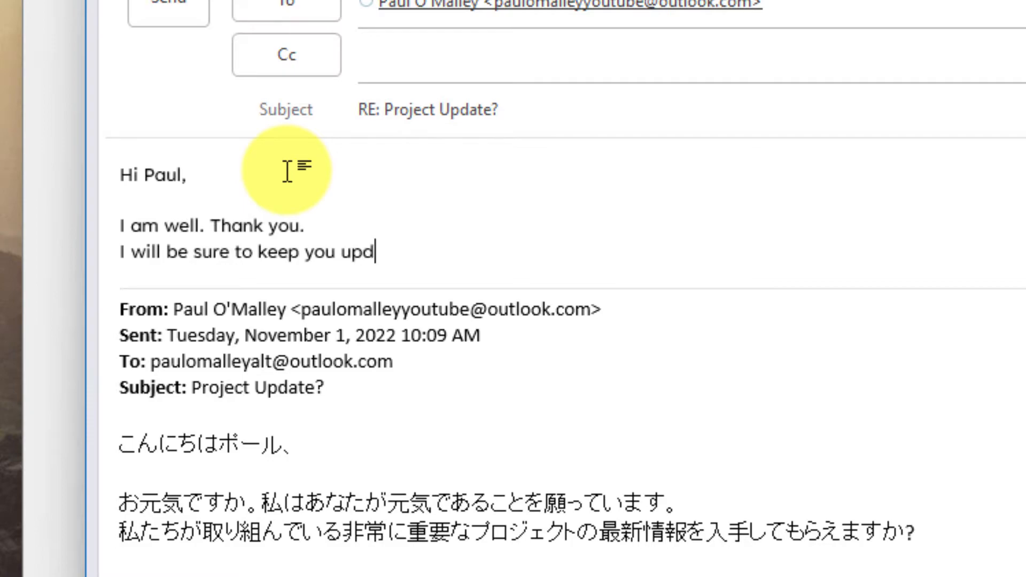
{"action": "type", "text": "ated on th"}
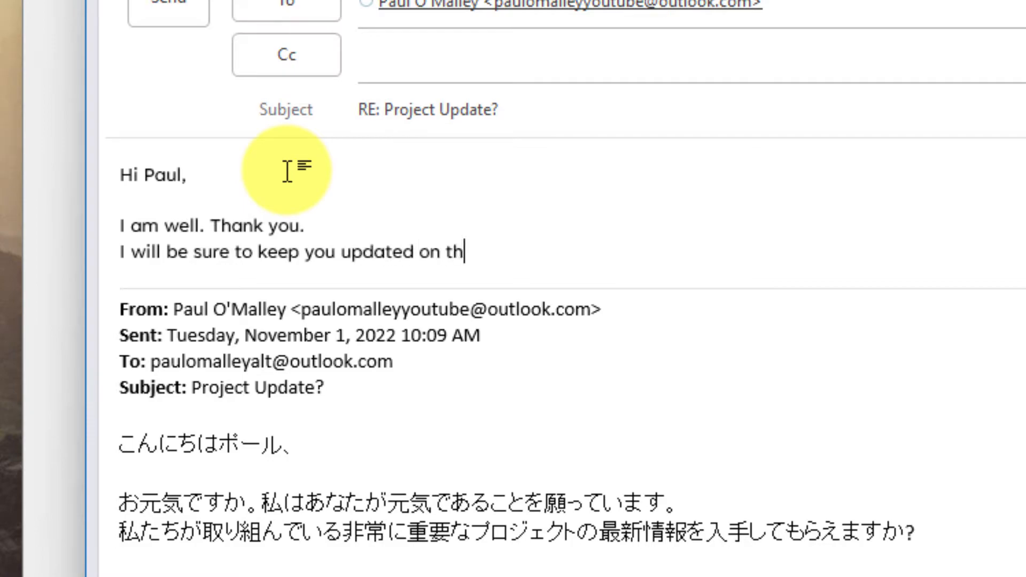
{"action": "type", "text": "e projec"}
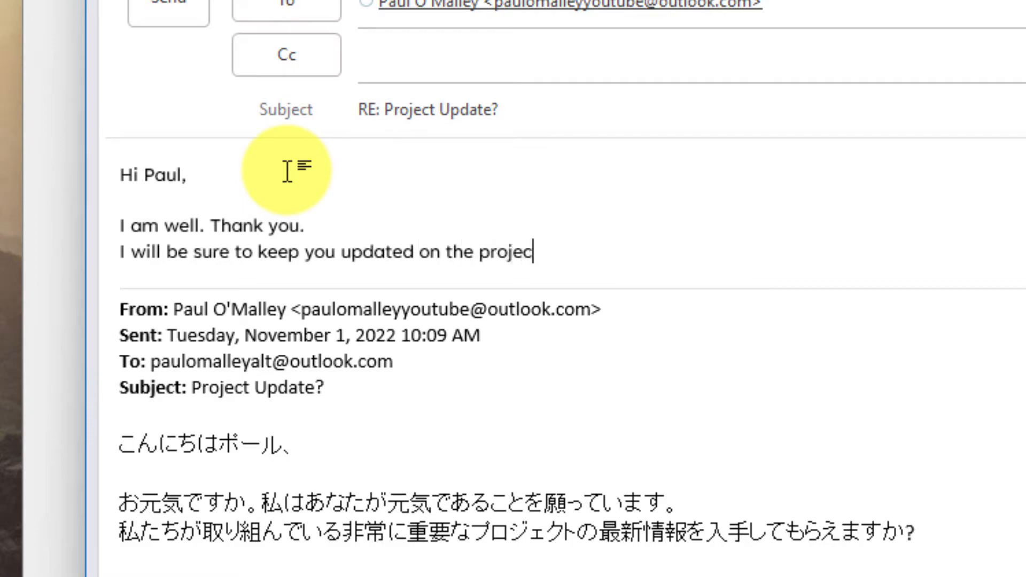
{"action": "type", "text": "."}
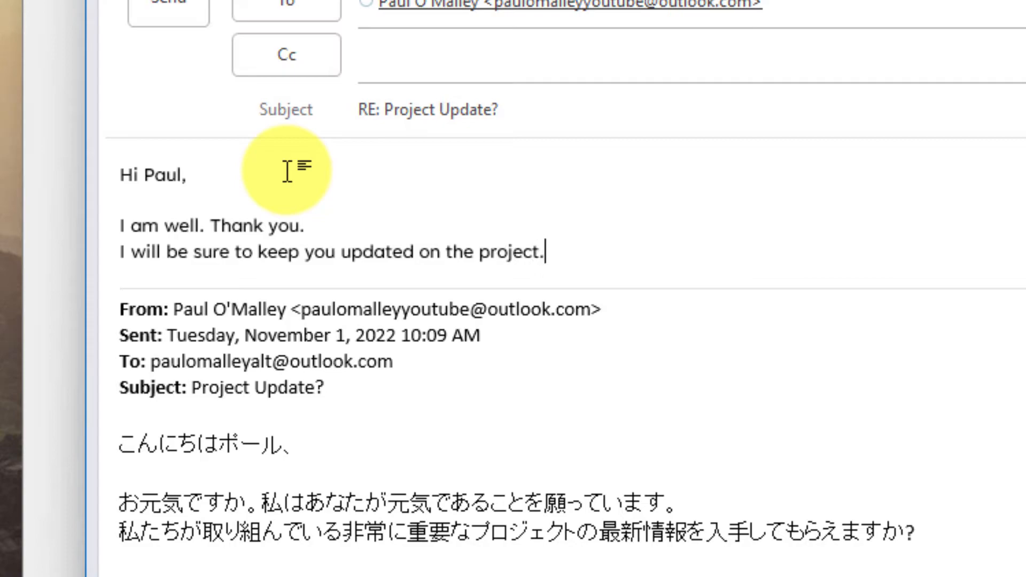
{"action": "left_click", "coordinate": [544, 253]}
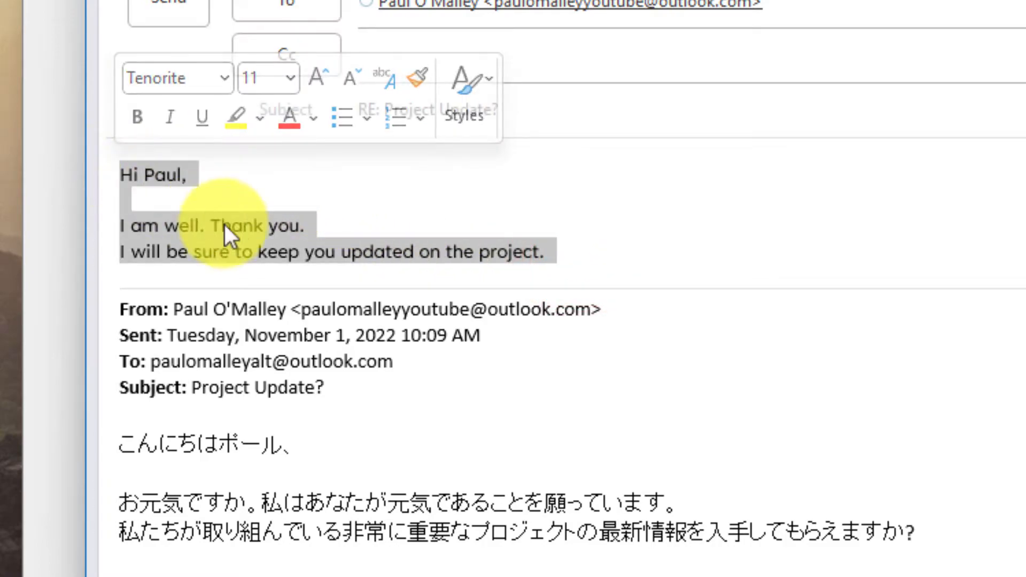
From the selected reply text's context menu, reach Translation Preferences.
{"action": "right_click", "coordinate": [229, 235]}
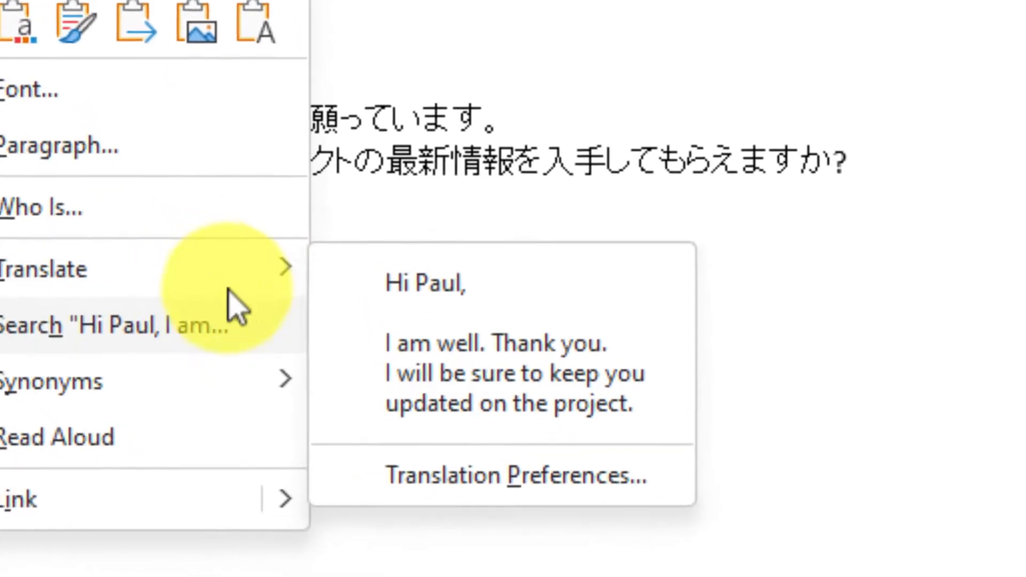
{"action": "mouse_move", "coordinate": [648, 353]}
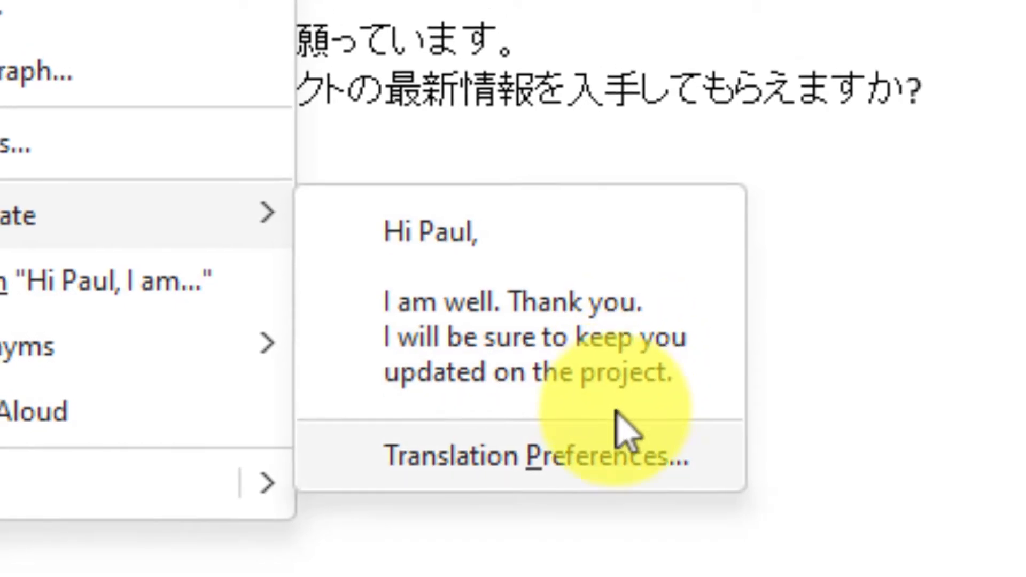
{"action": "left_click", "coordinate": [537, 456]}
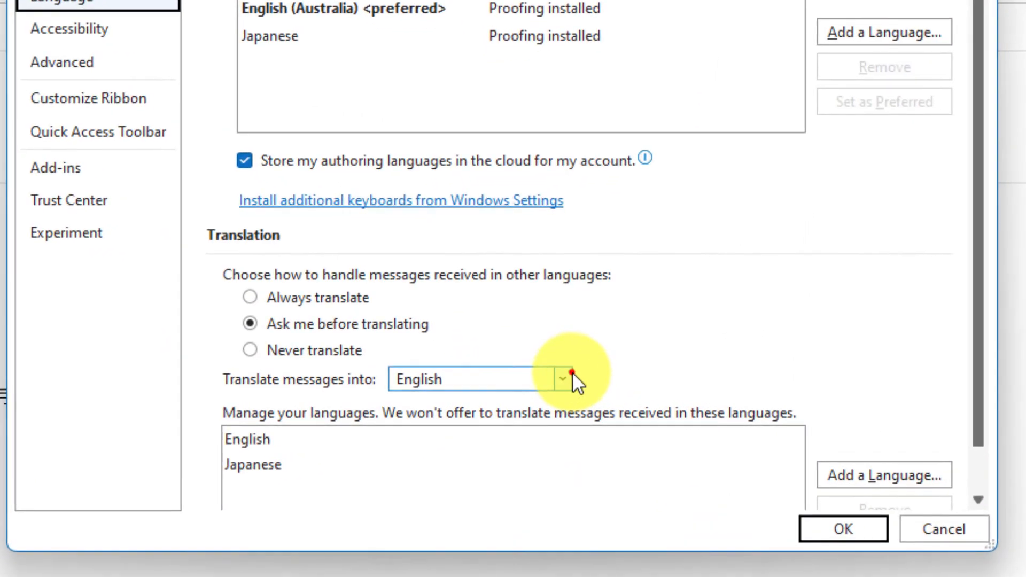
Set Translate messages into to Japanese and confirm with OK.
{"action": "left_click", "coordinate": [562, 379]}
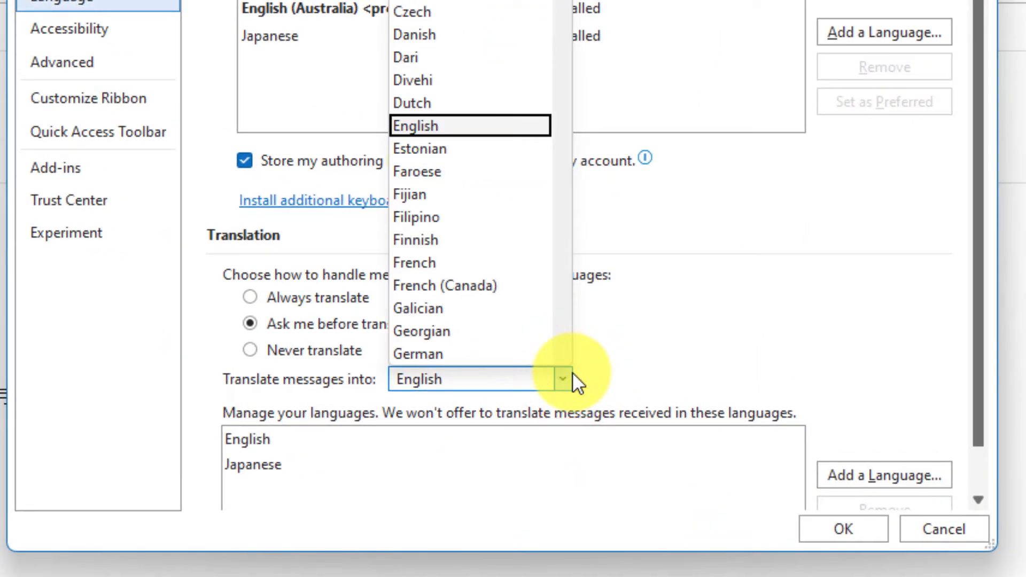
{"action": "scroll", "scroll_direction": "down", "scroll_amount": 3}
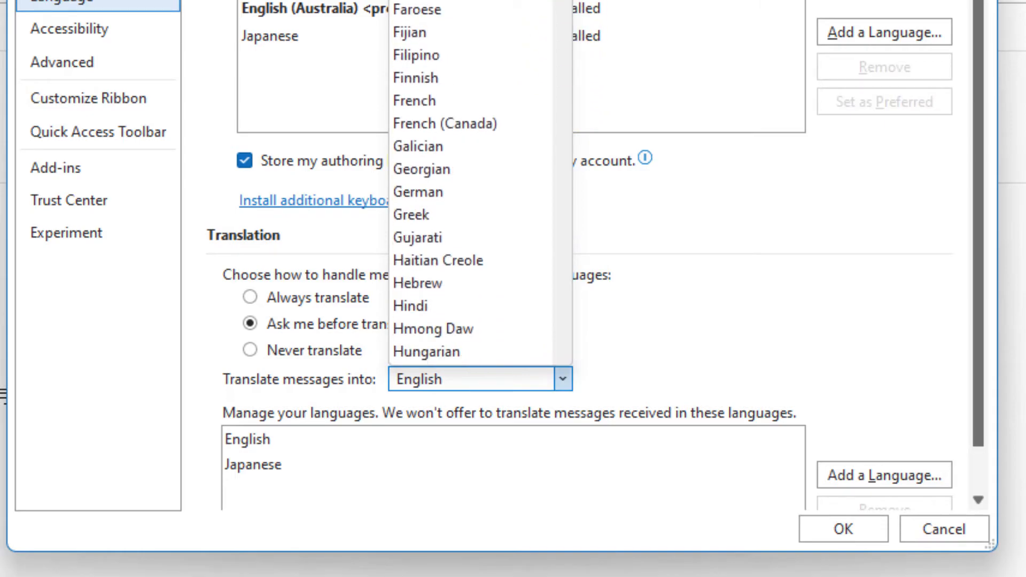
{"action": "scroll", "scroll_direction": "down", "scroll_amount": 3}
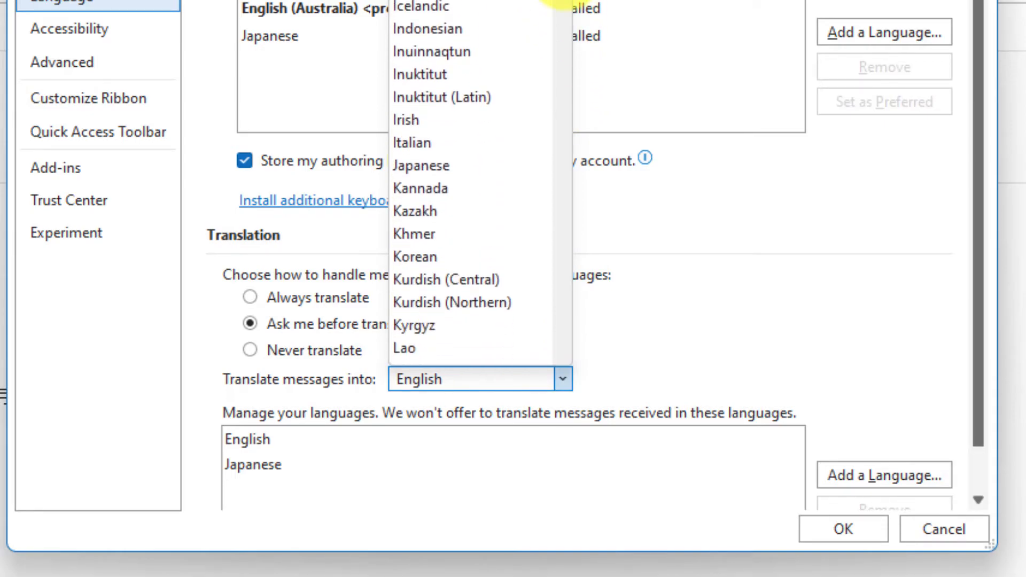
{"action": "mouse_move", "coordinate": [440, 175]}
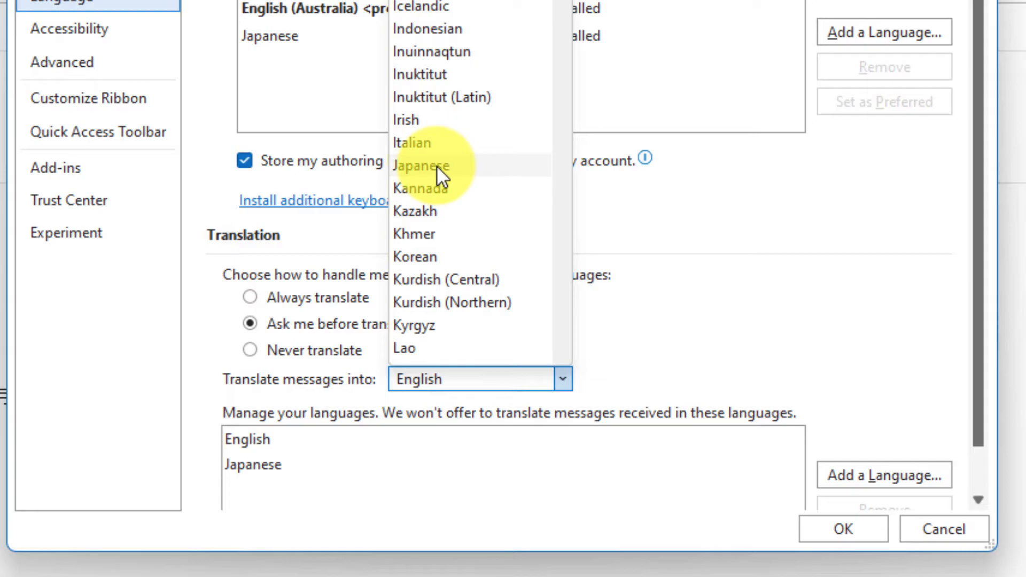
{"action": "left_click", "coordinate": [420, 166]}
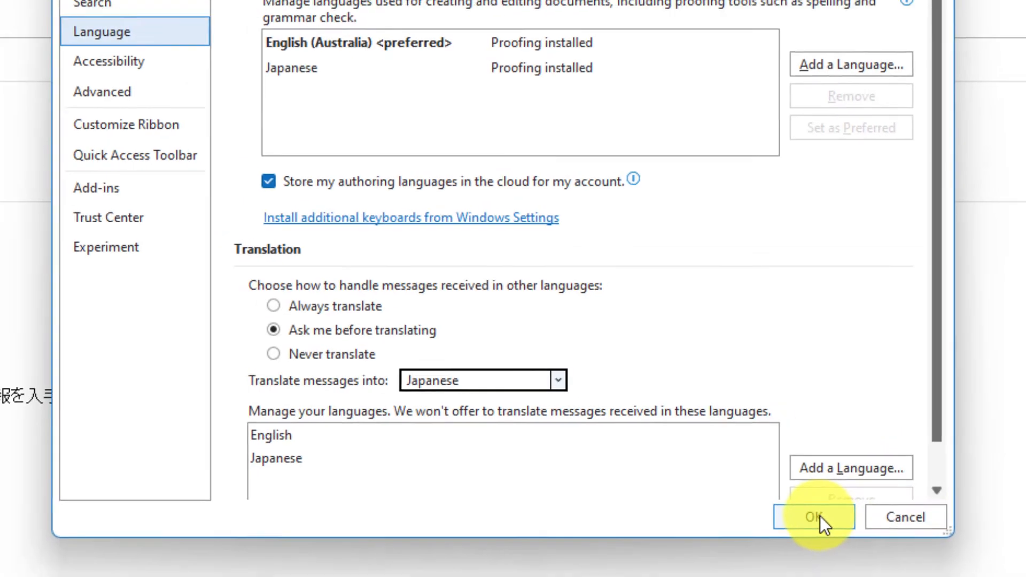
{"action": "left_click", "coordinate": [814, 517]}
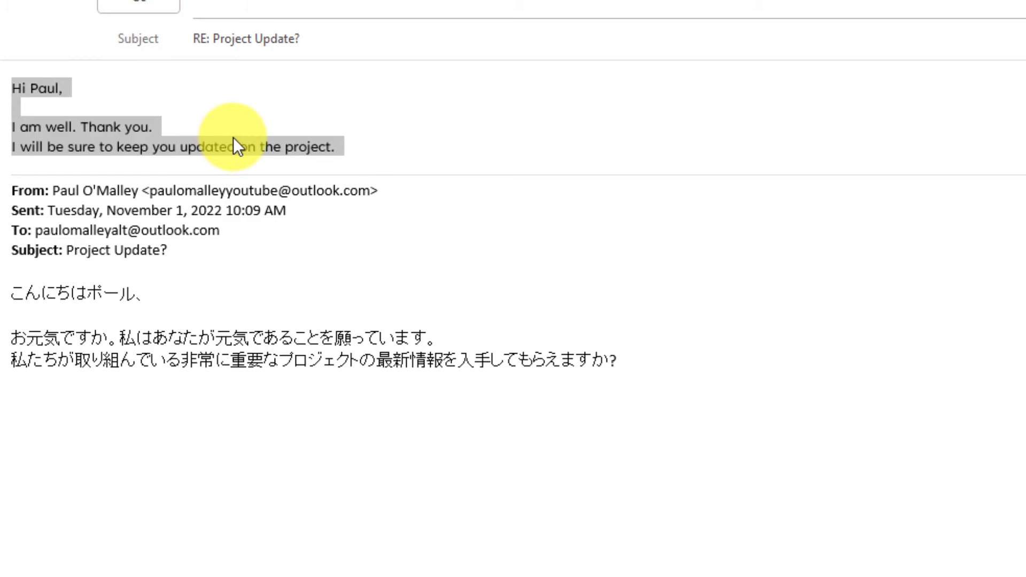
Replace the selected English reply text with its Japanese translation.
{"action": "right_click", "coordinate": [235, 146]}
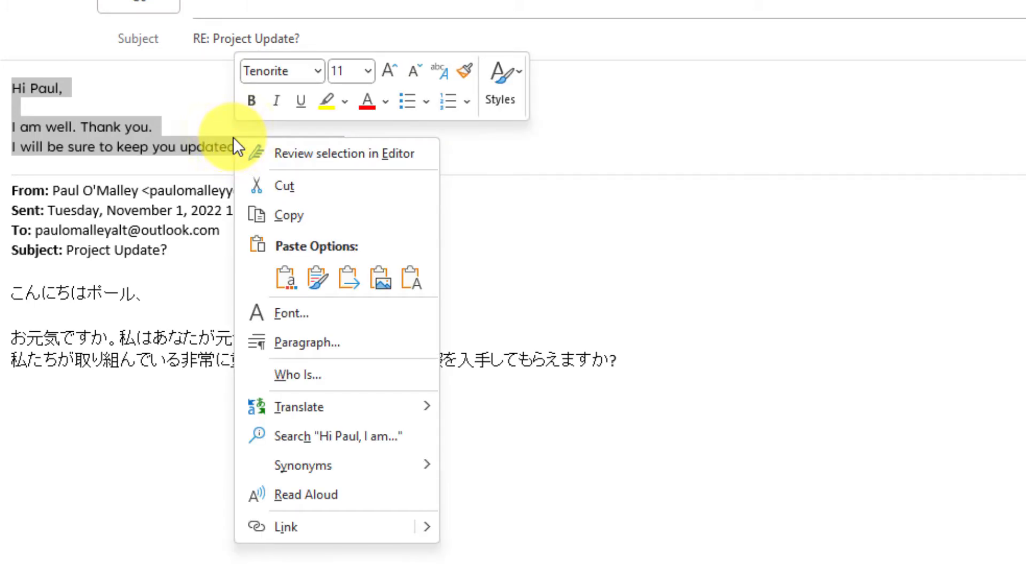
{"action": "mouse_move", "coordinate": [298, 407]}
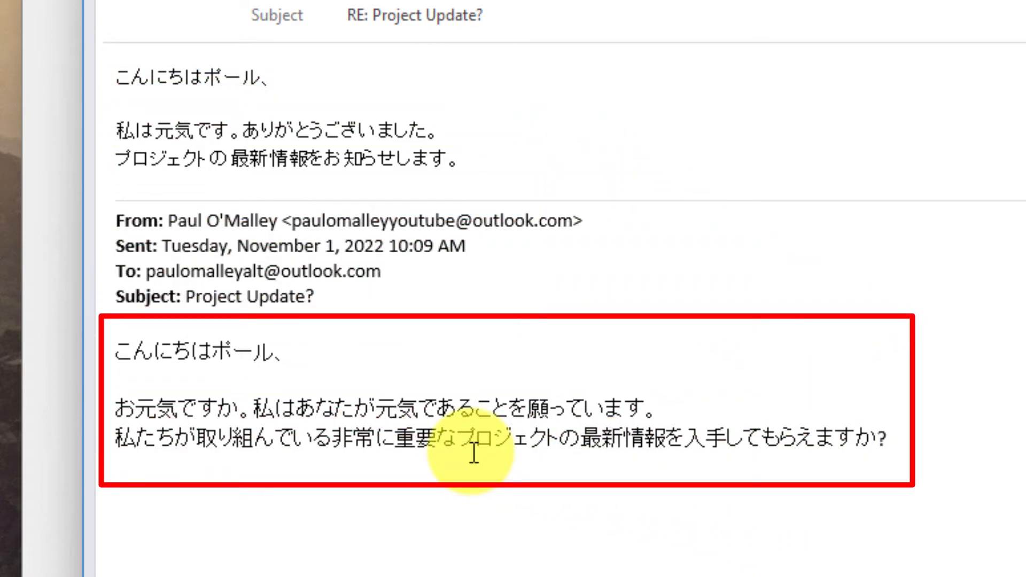
{"action": "left_click", "coordinate": [122, 191]}
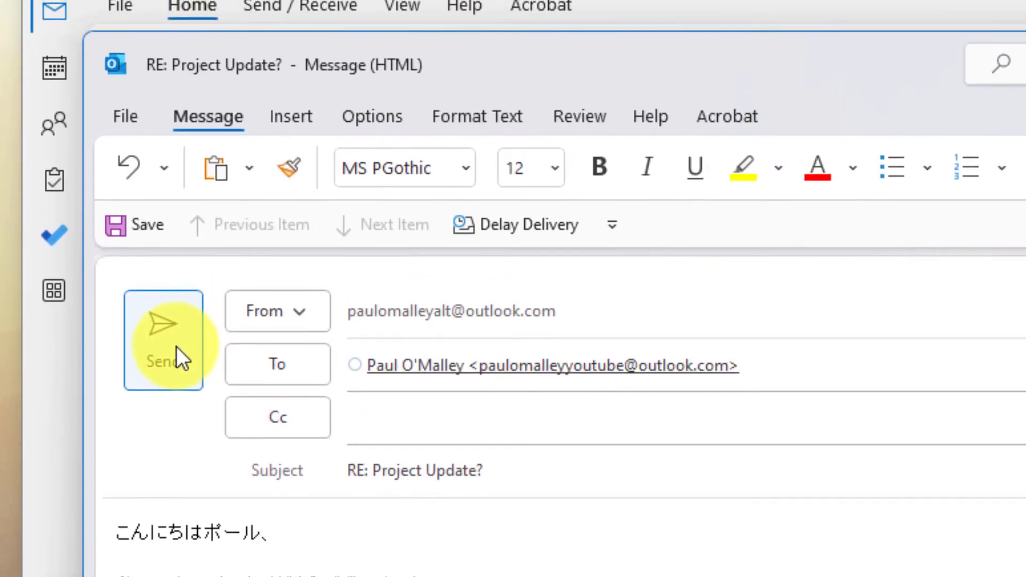
Send the Japanese reply and restore down the main Outlook window.
{"action": "left_click", "coordinate": [163, 340]}
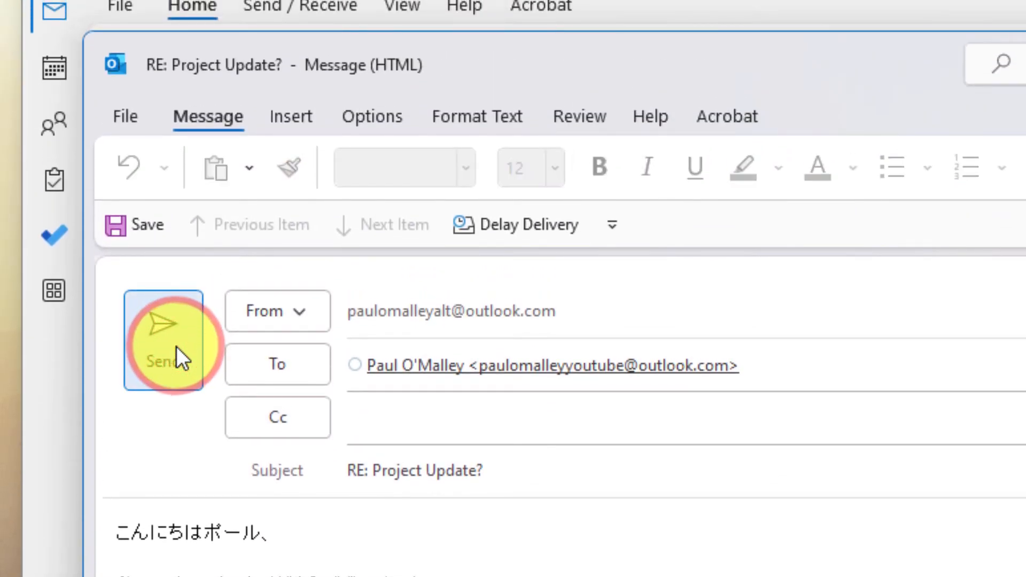
{"action": "left_click", "coordinate": [162, 341]}
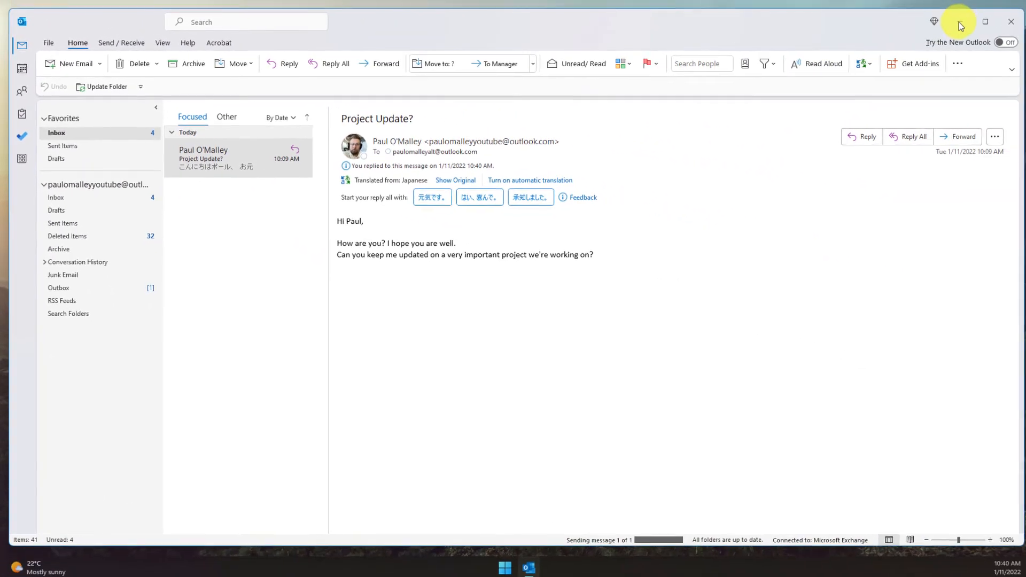
{"action": "left_click", "coordinate": [985, 21]}
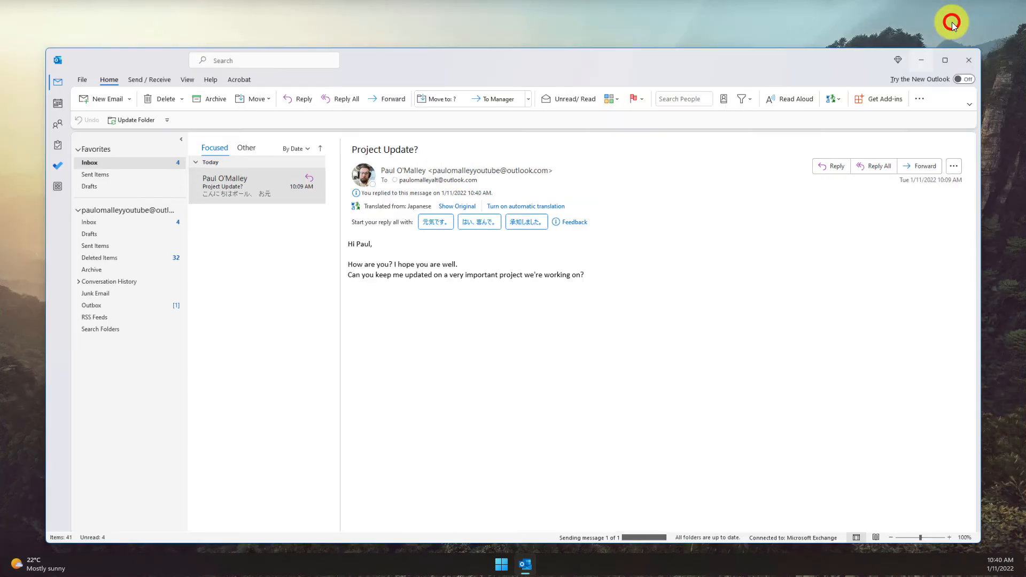